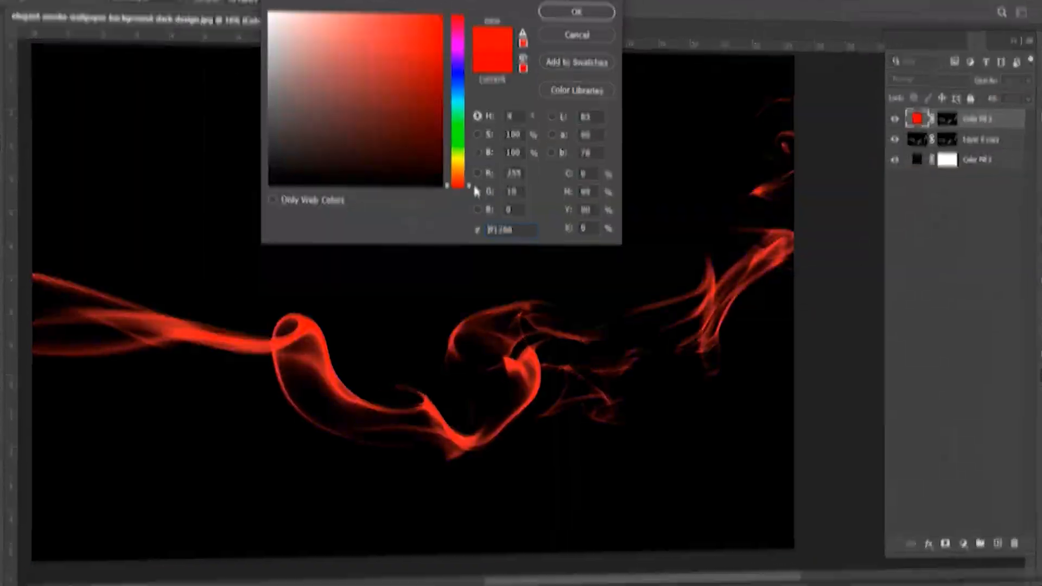
Unlock the Background layer, duplicate it with Layer Via Copy, and blend the copy in Soft Light
left_click(575, 12)
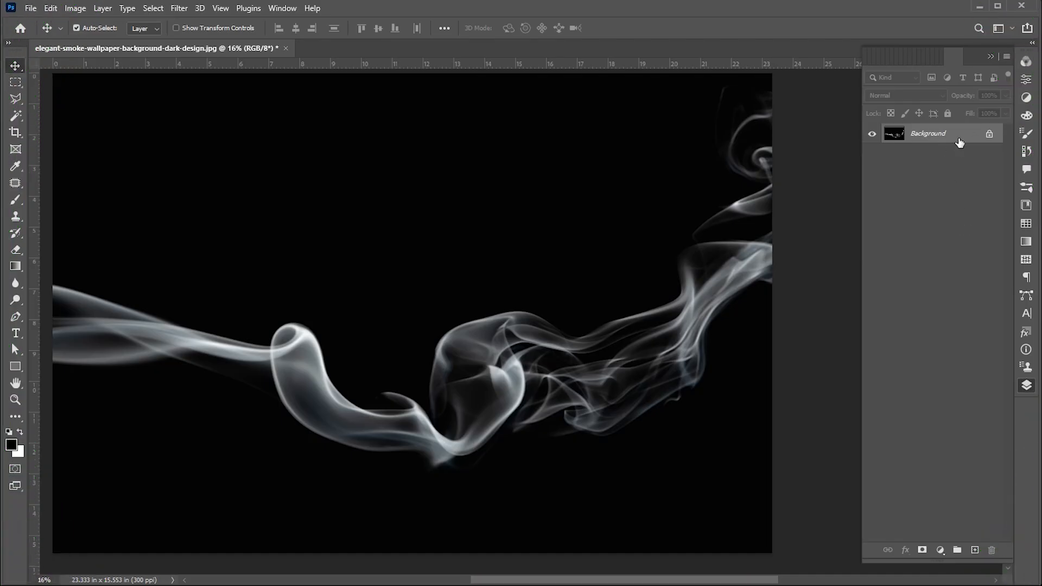
double_click(927, 133)
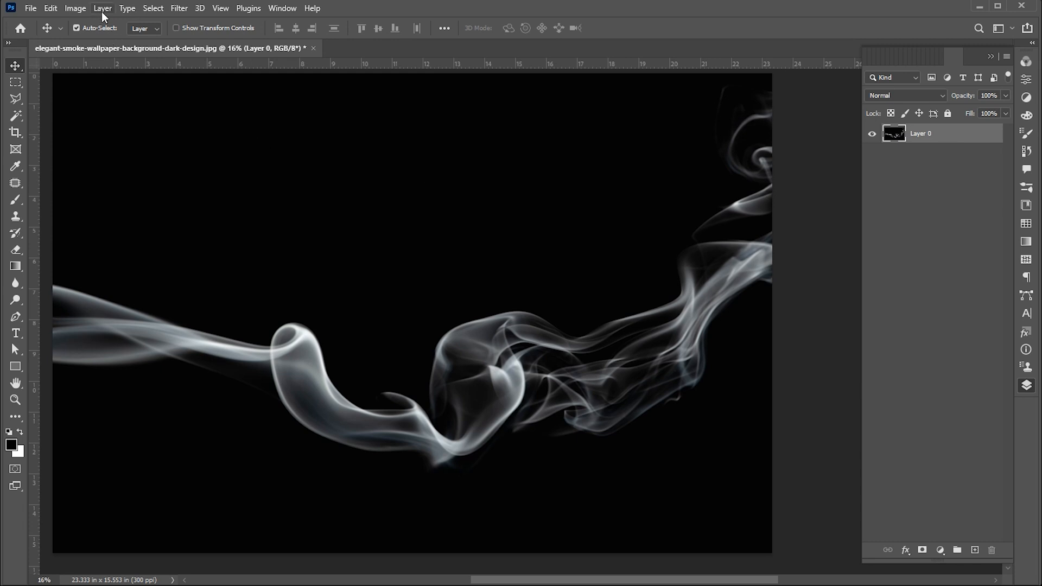
left_click(103, 8)
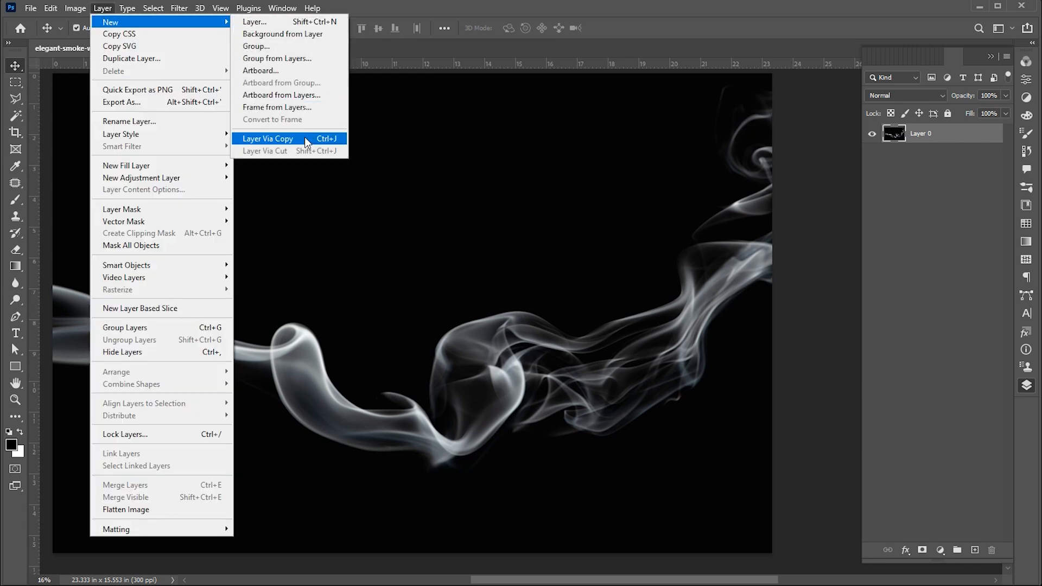
left_click(268, 138)
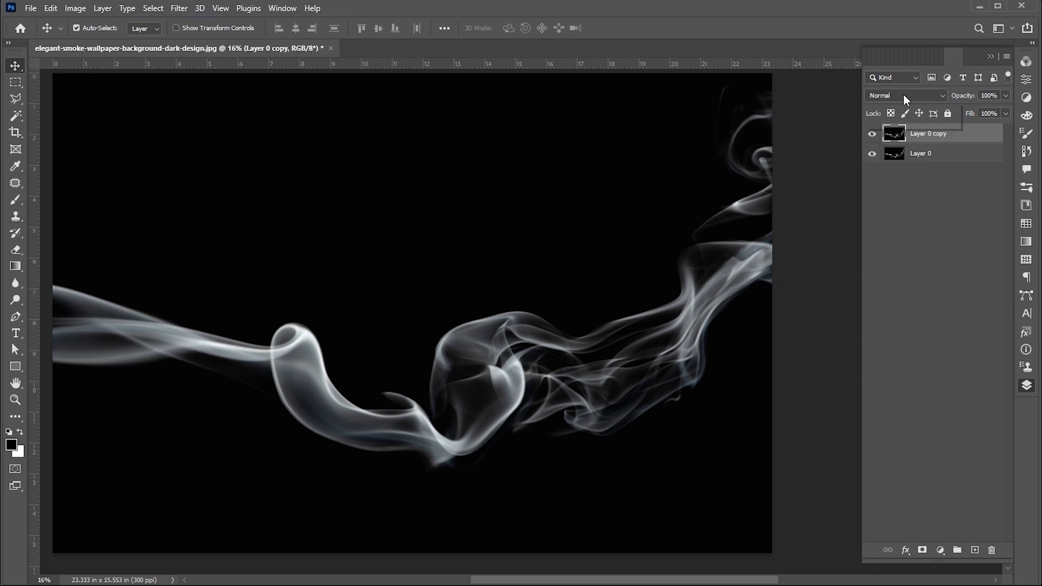
left_click(907, 95)
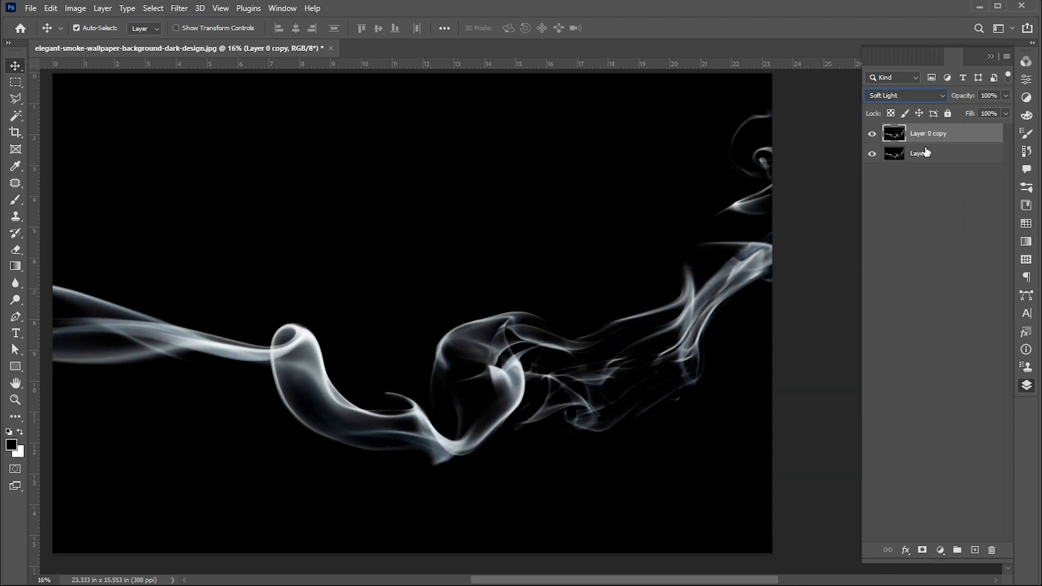
left_click(920, 153)
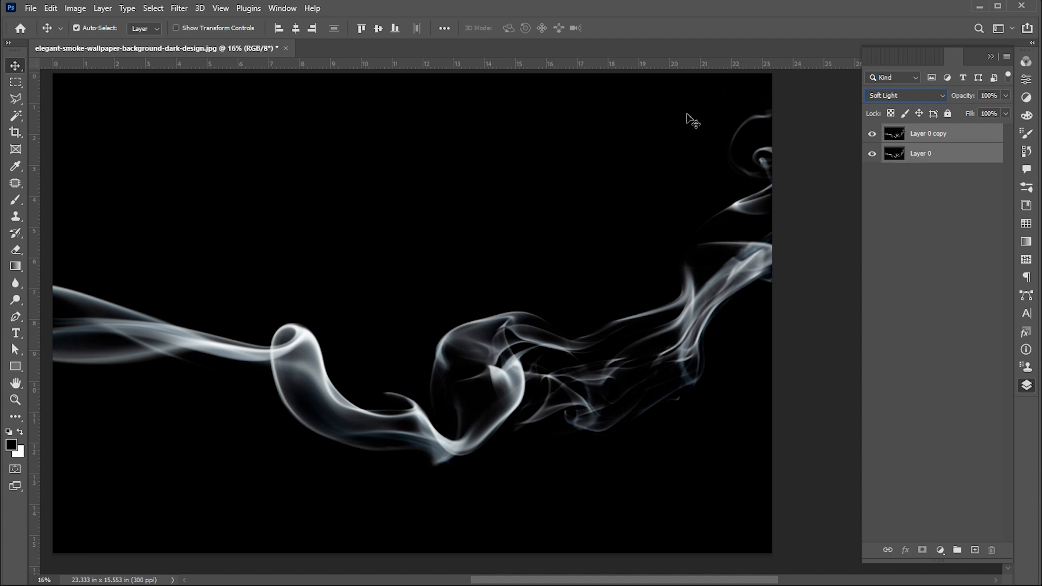
mouse_move(160, 42)
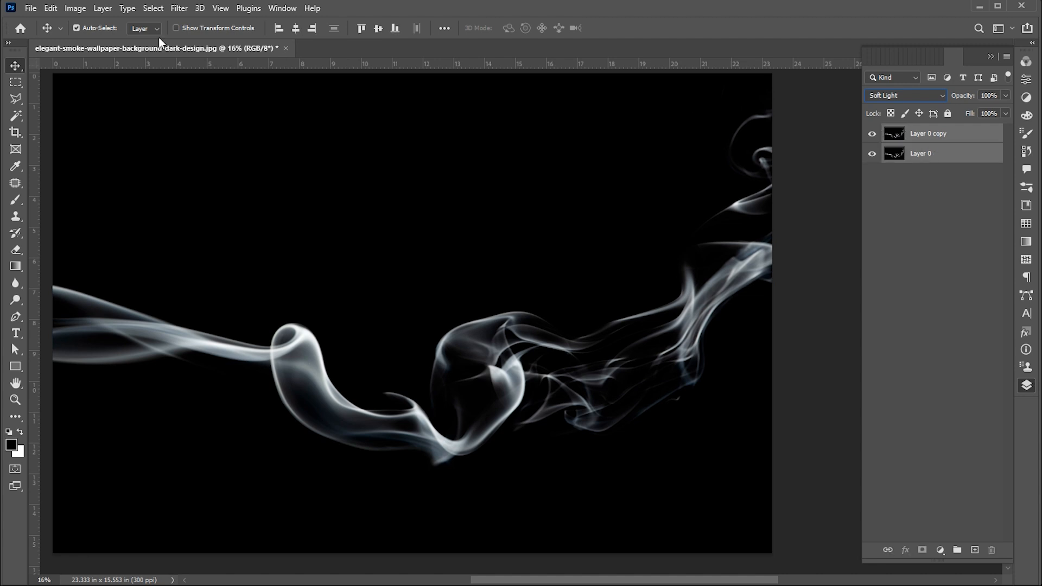
Merge the Soft Light copy and the original smoke layer with Layer > Merge Layers
left_click(103, 8)
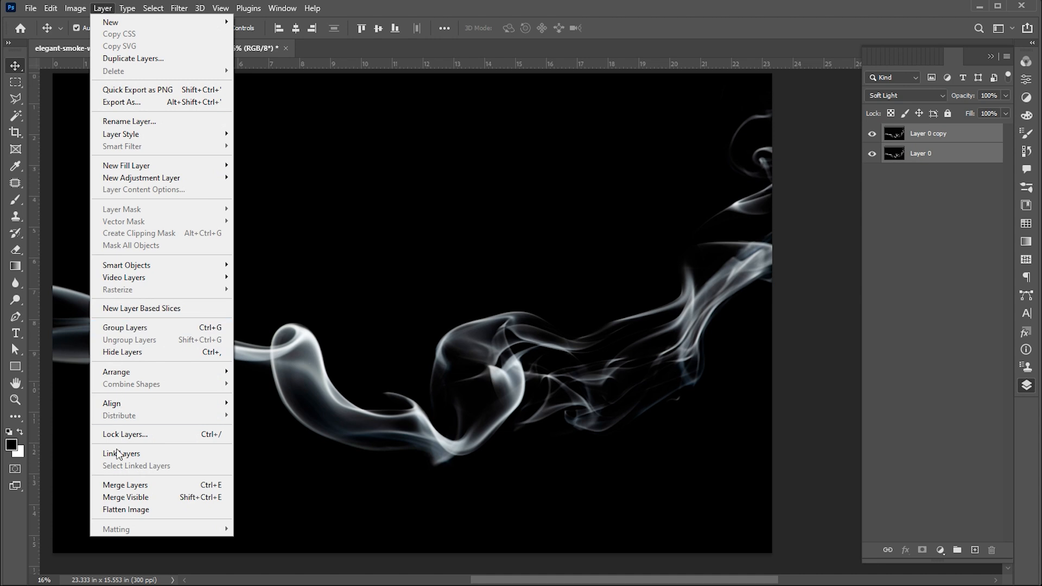
mouse_move(125, 485)
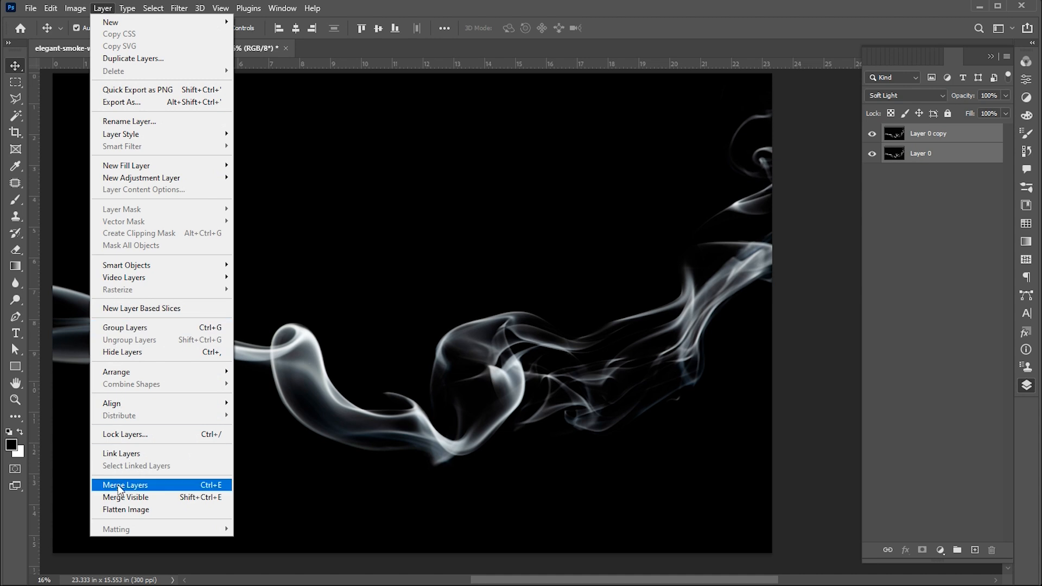
left_click(125, 485)
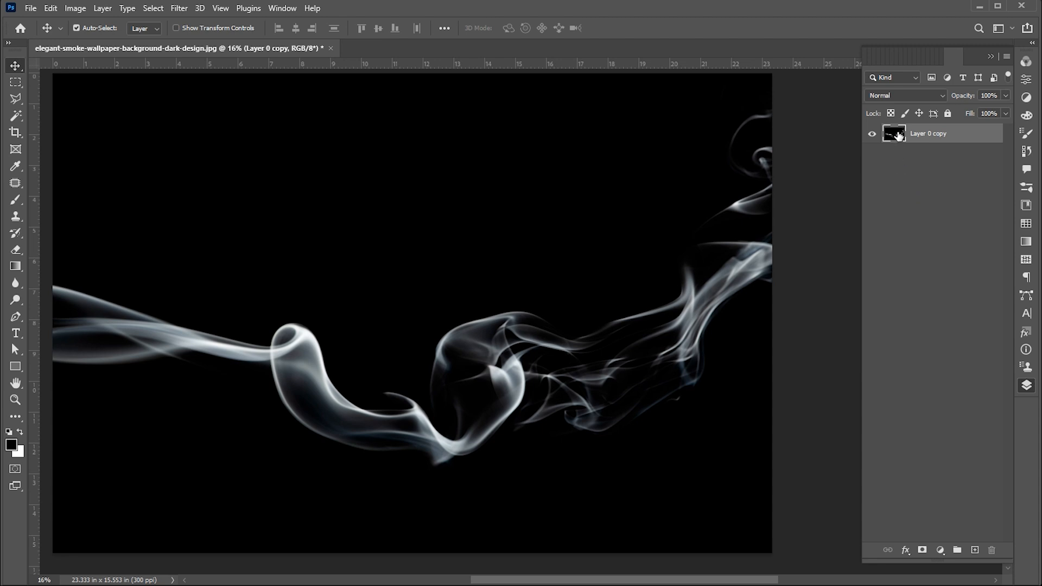
Load the smoke layer's pixels as a selection and add a layer mask from the smoke image
right_click(894, 133)
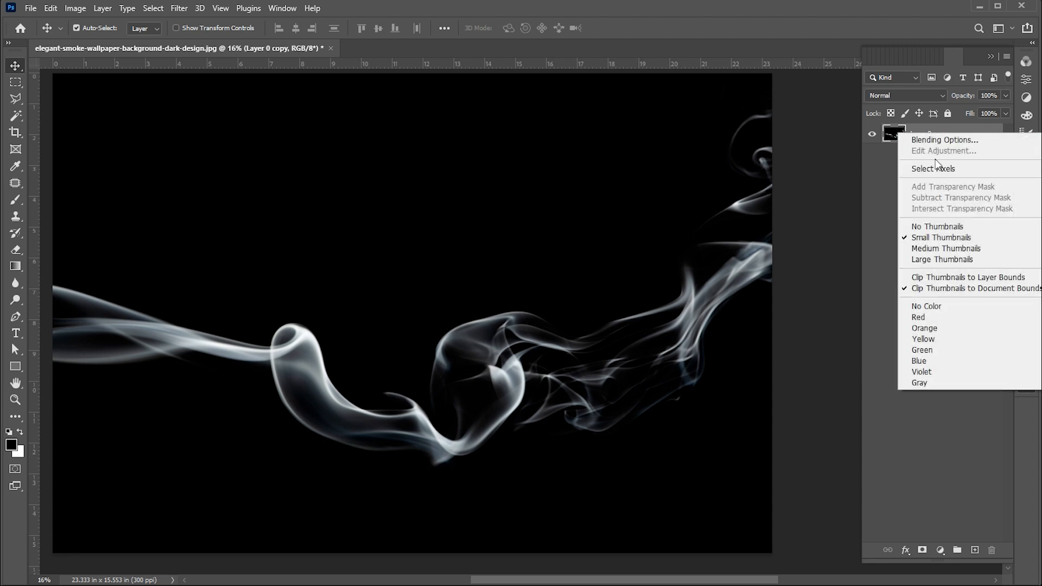
left_click(933, 168)
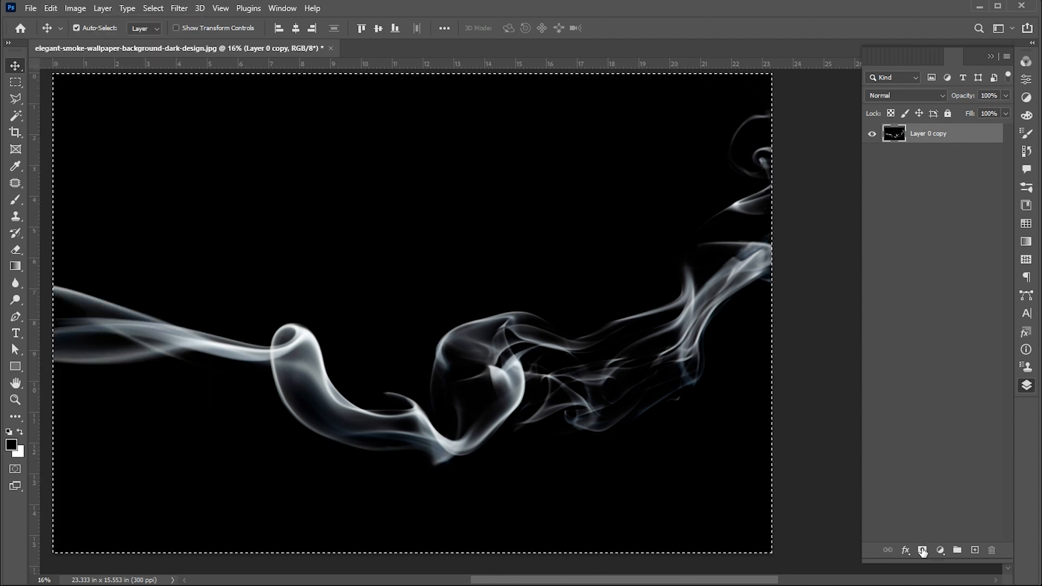
left_click(923, 551)
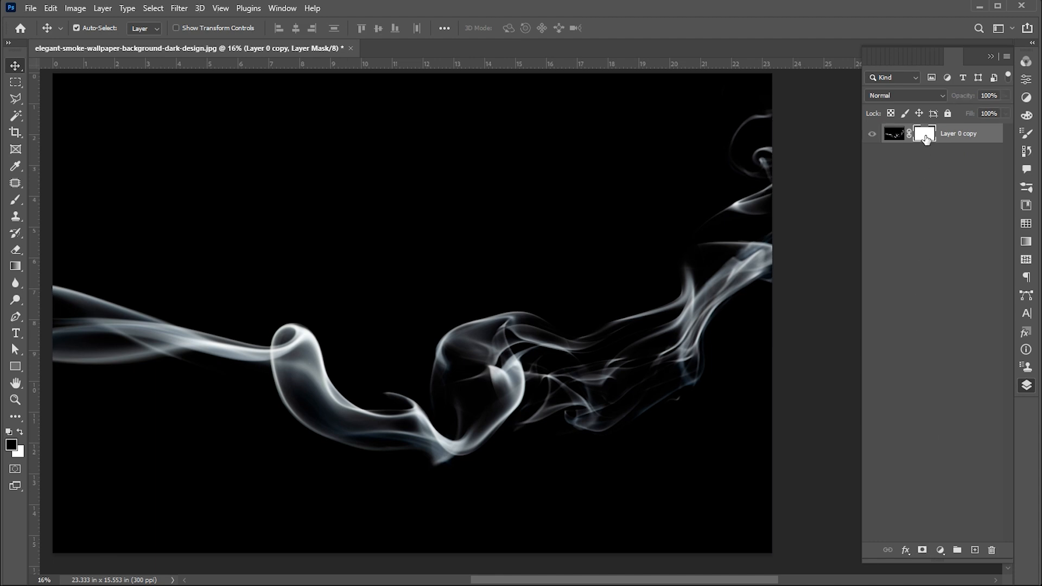
left_click(49, 8)
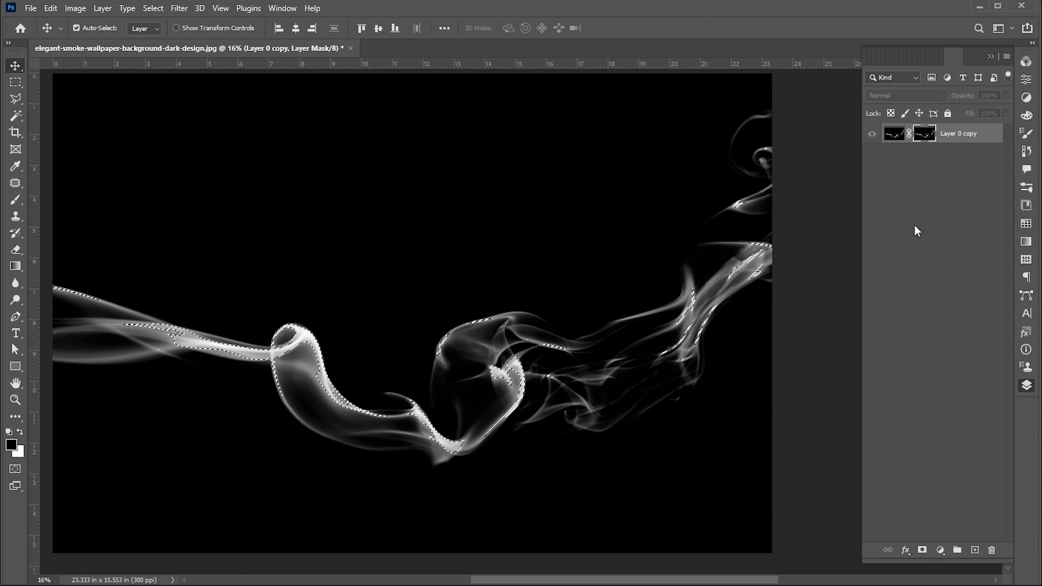
left_click(940, 550)
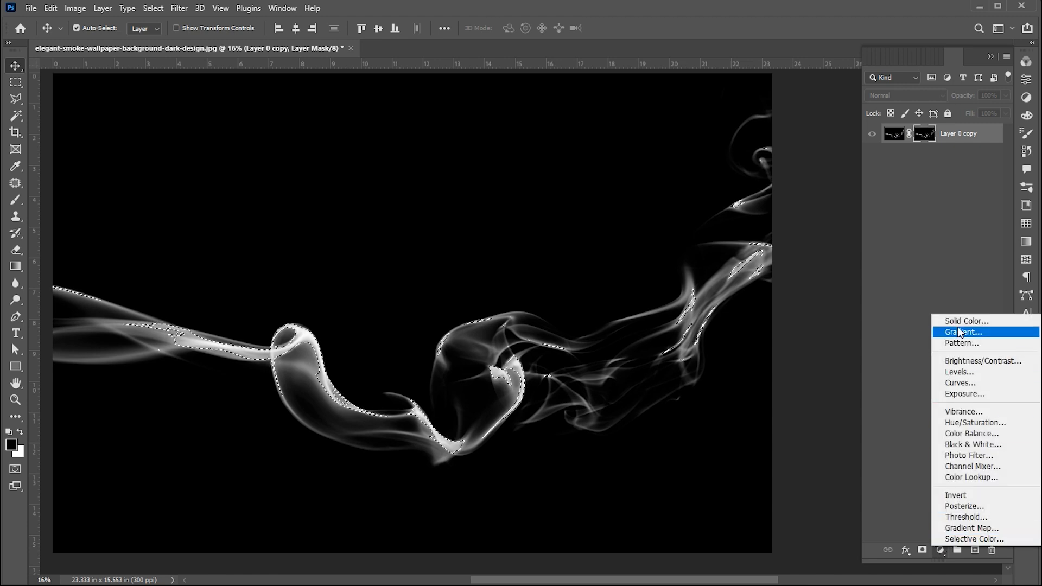
Add a red Solid Color fill layer masked to the smoke's shape
left_click(965, 321)
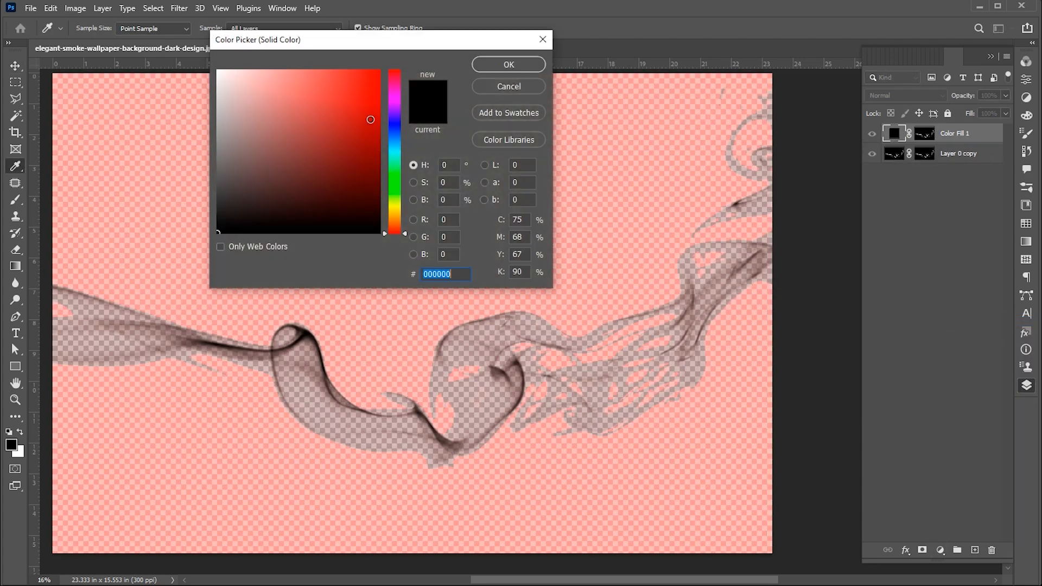
left_click(508, 65)
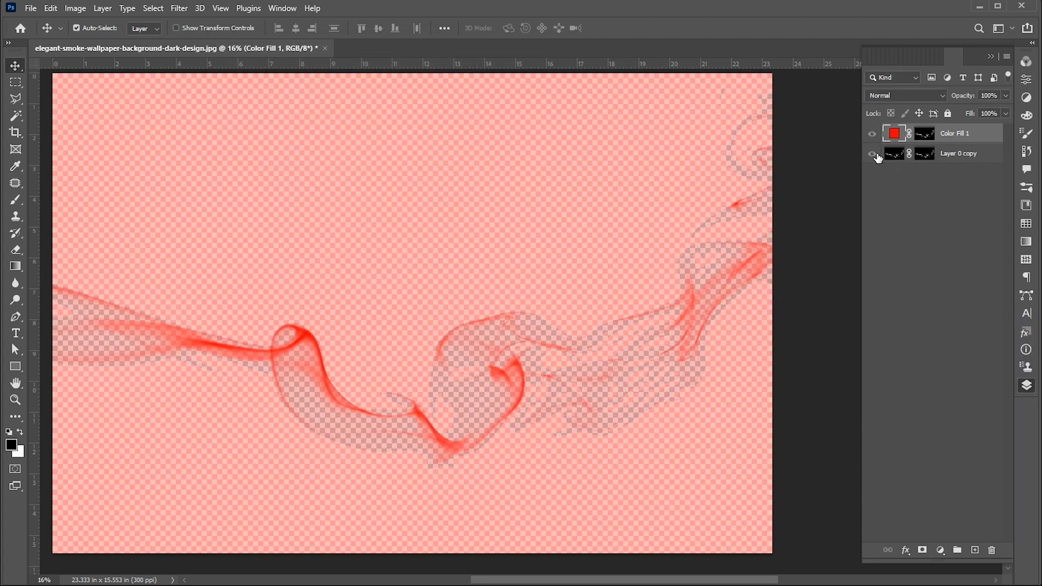
left_click(939, 550)
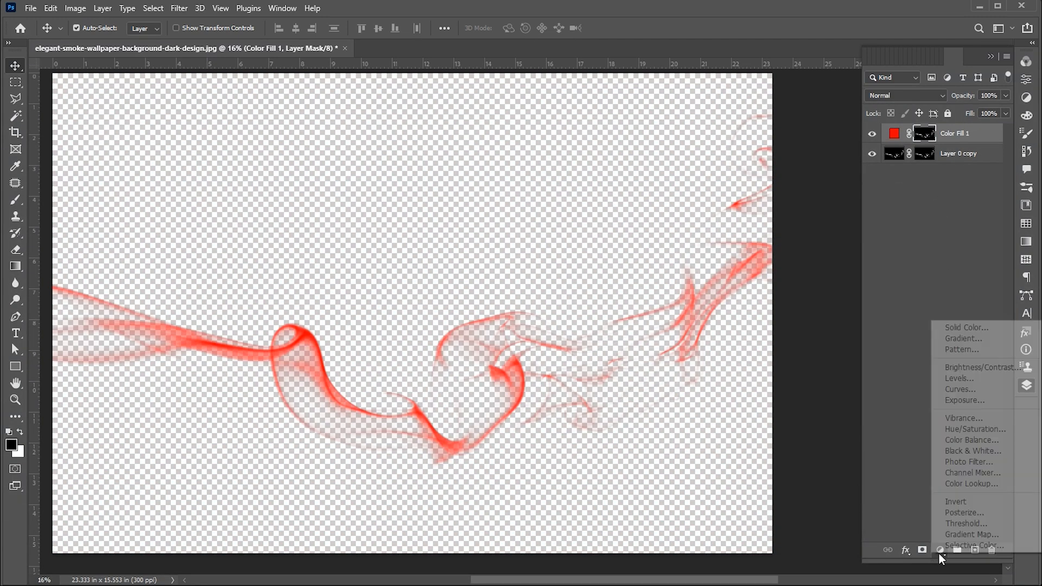
Add a black #000000 Solid Color fill layer as the backdrop beneath the red smoke
left_click(967, 326)
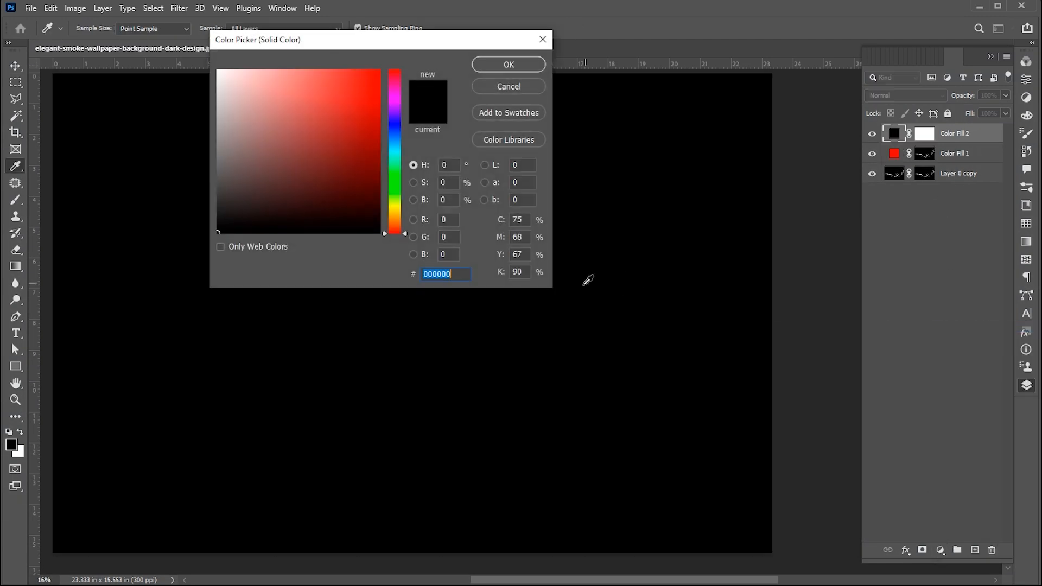
left_click(509, 65)
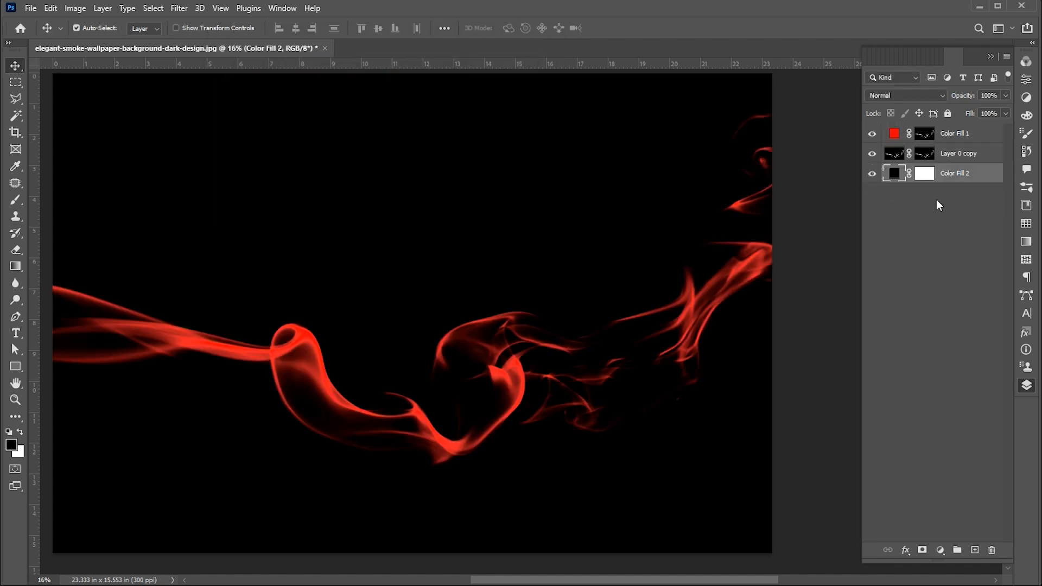
double_click(894, 133)
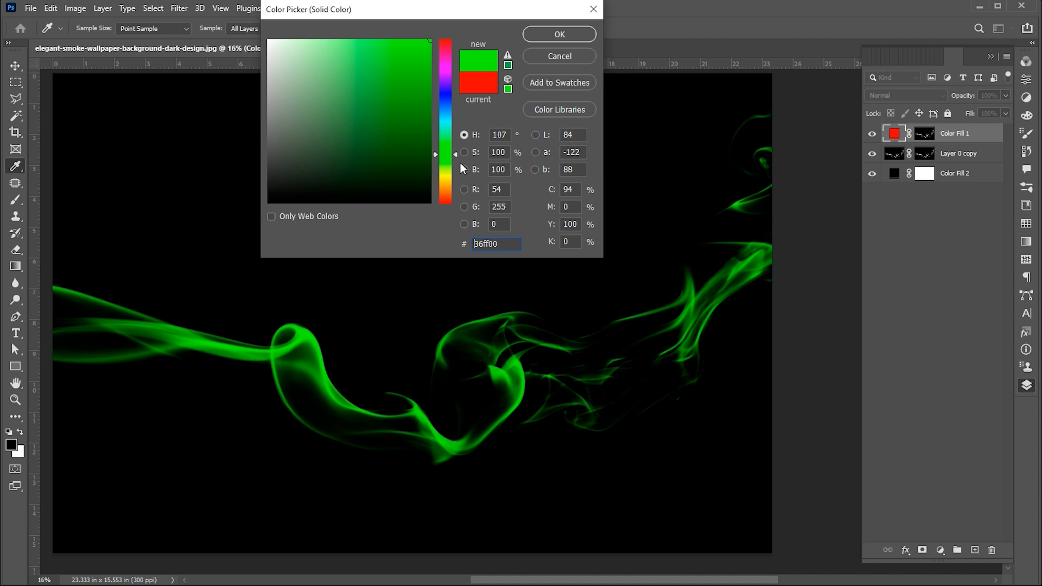
Set Color Fill 1 to bright green #36ff00 and recheck its colour settings
left_click(560, 34)
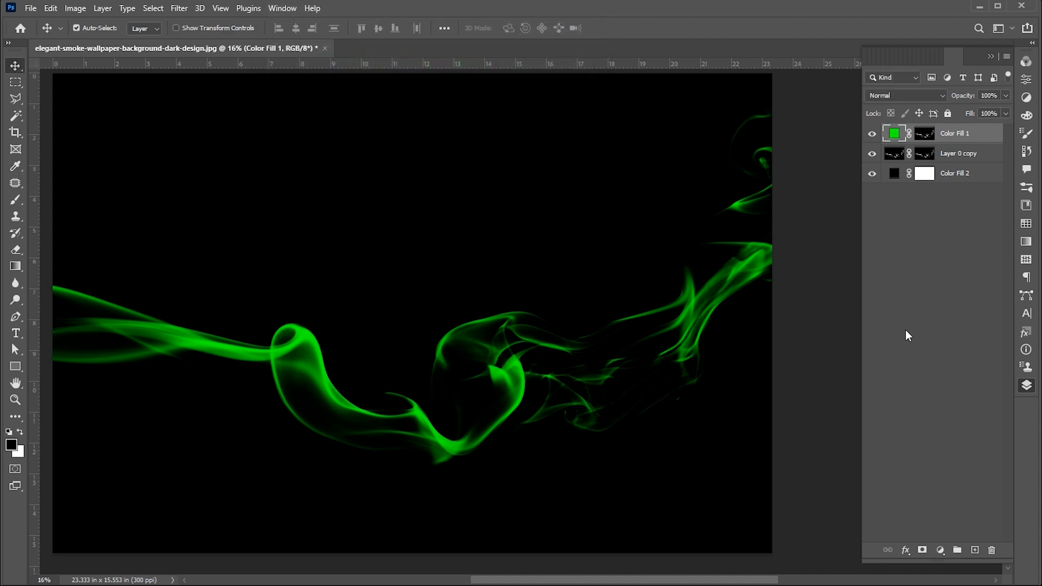
double_click(894, 133)
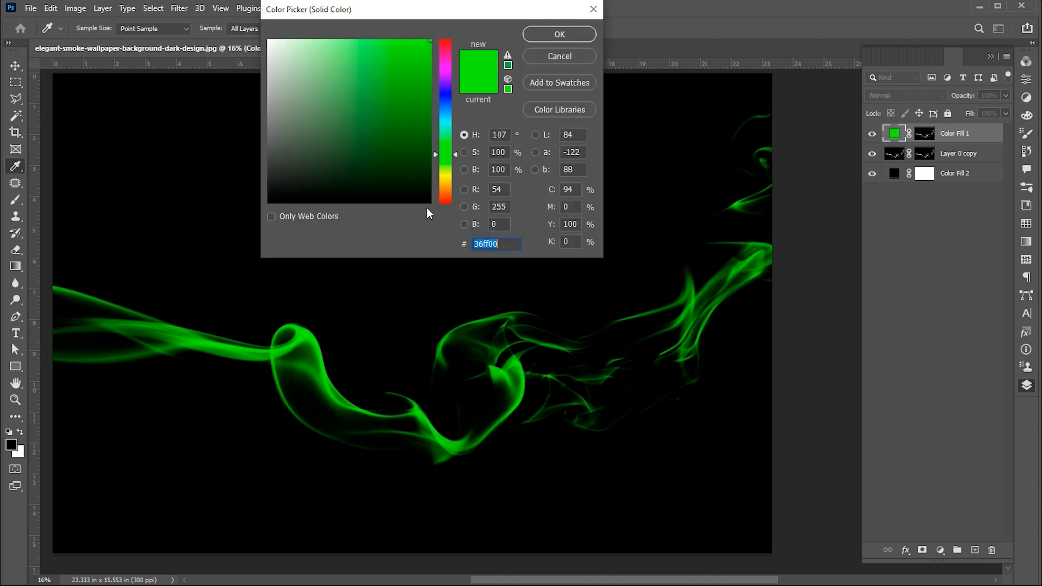